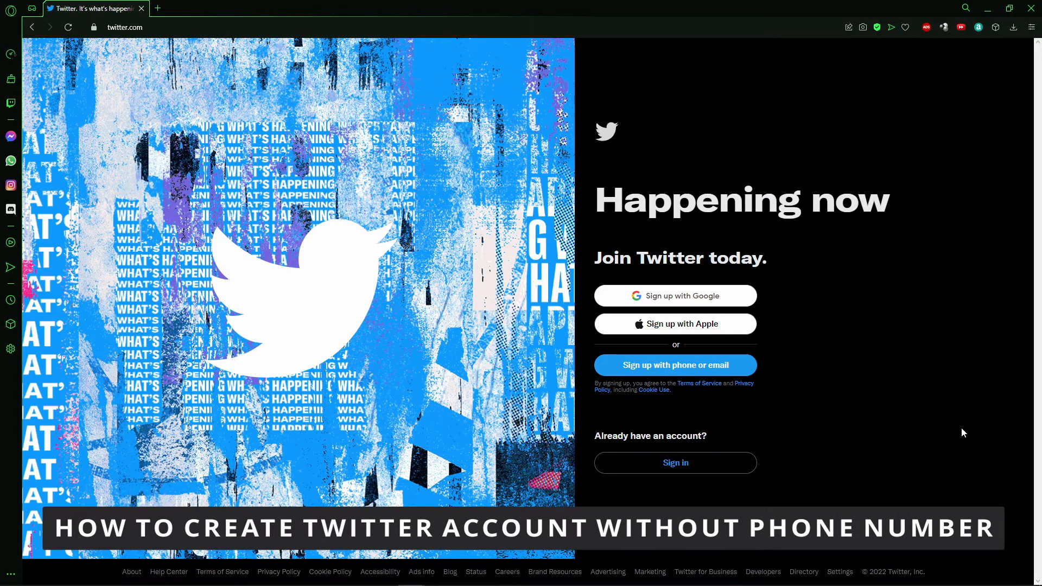
mouse_move(842, 88)
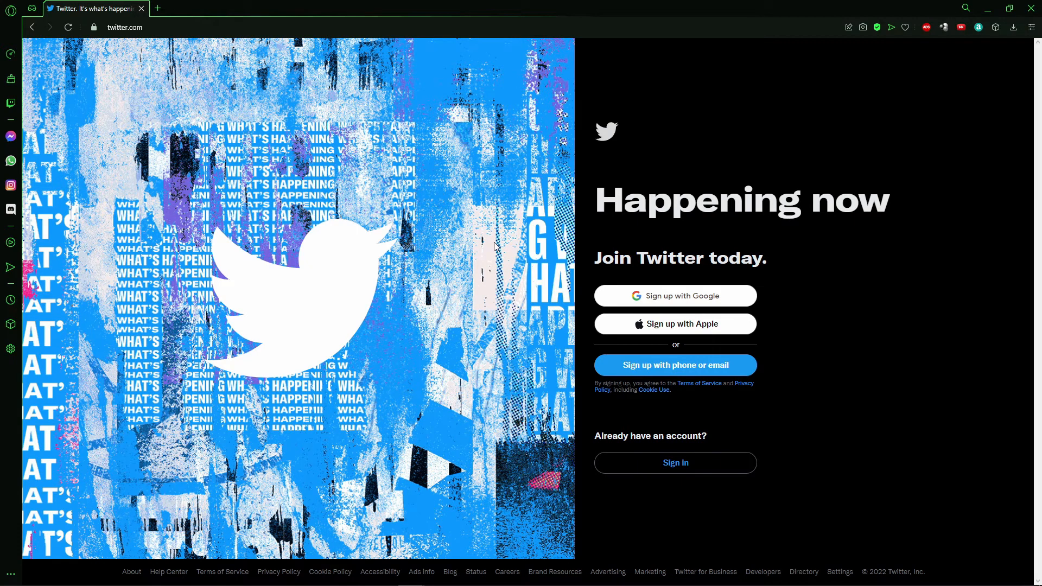
mouse_move(444, 236)
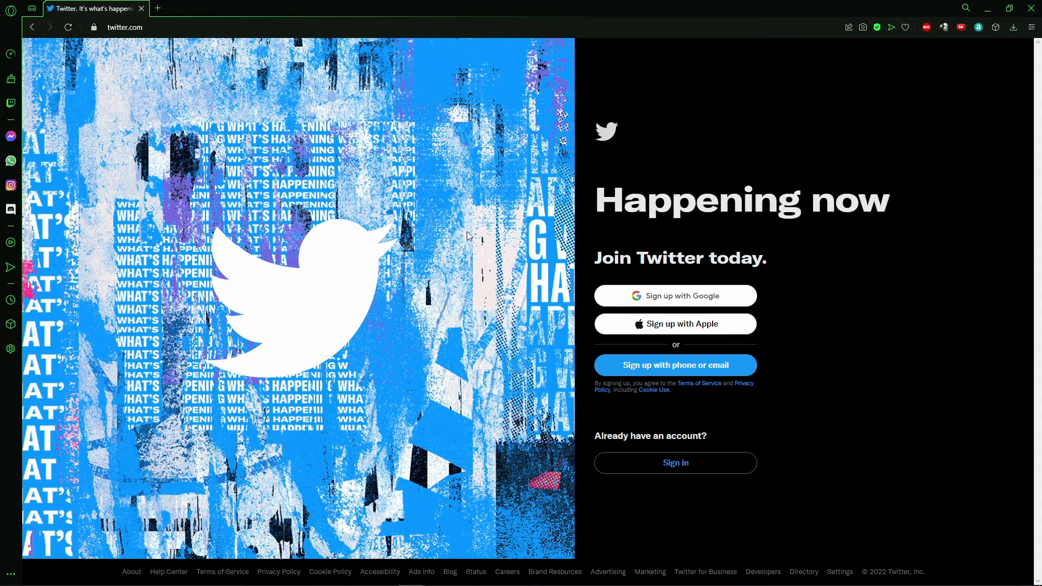
mouse_move(531, 172)
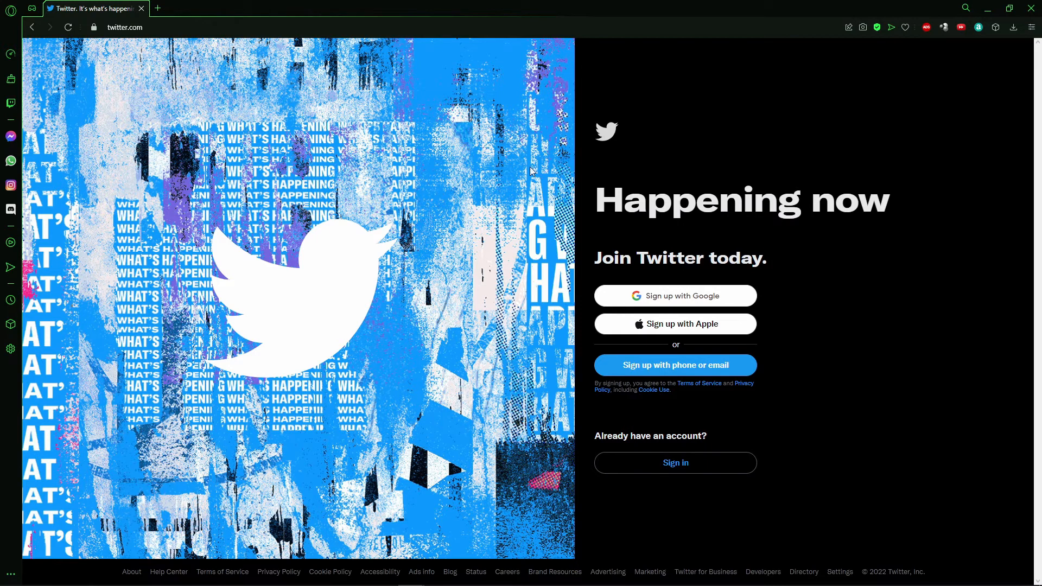
mouse_move(489, 112)
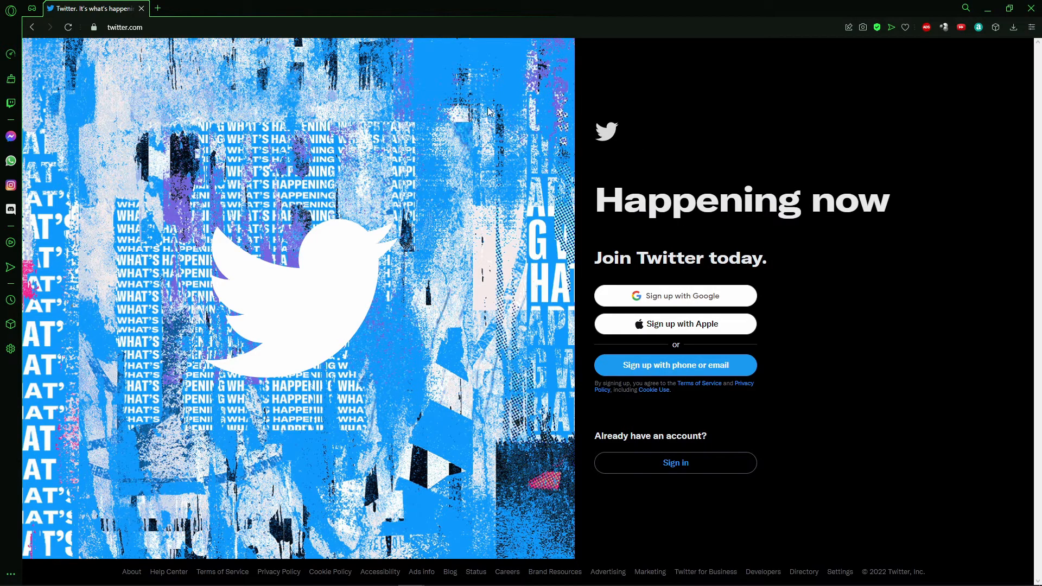
mouse_move(805, 284)
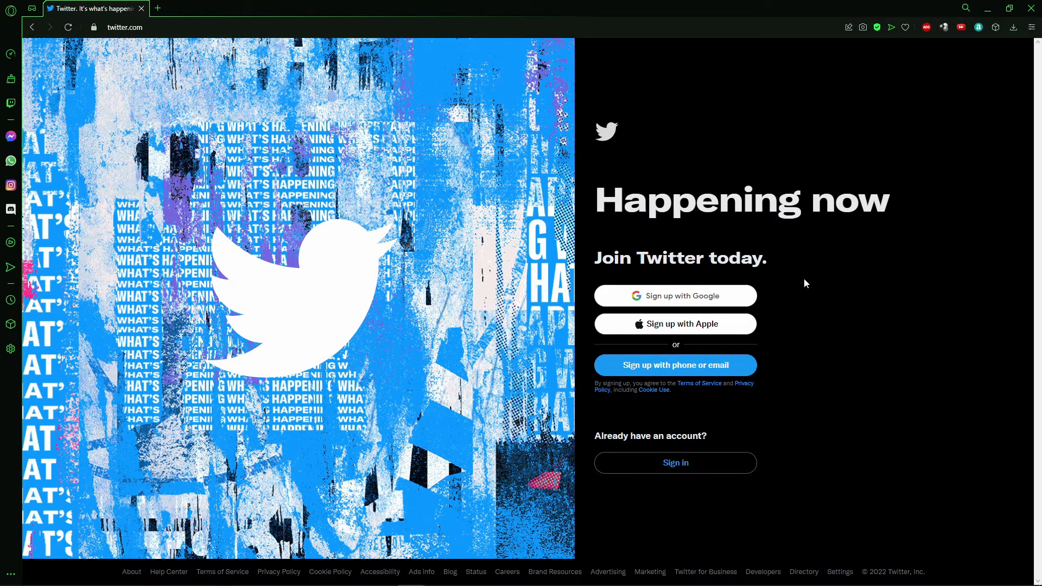
mouse_move(710, 307)
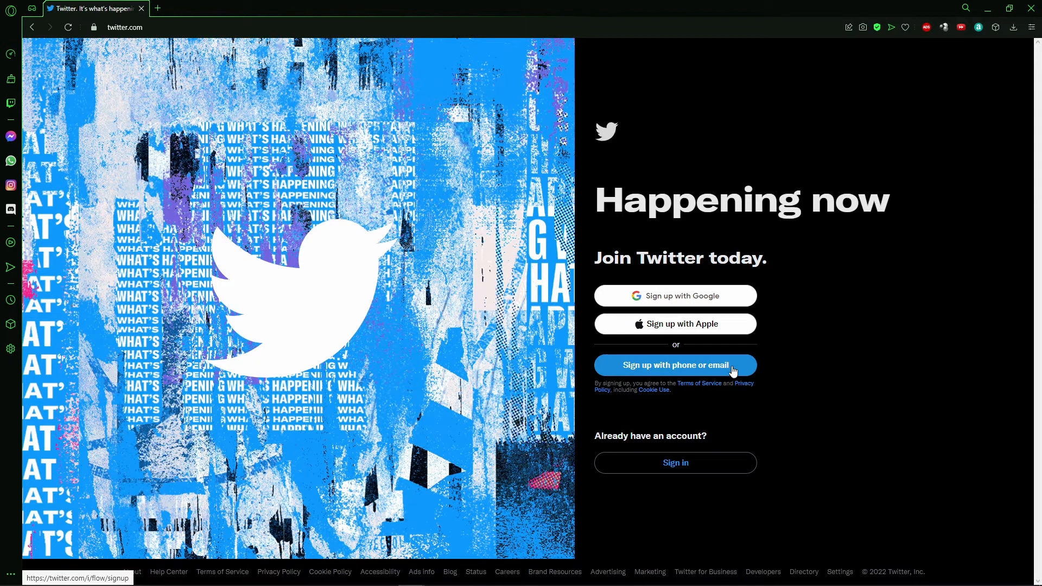
mouse_move(736, 296)
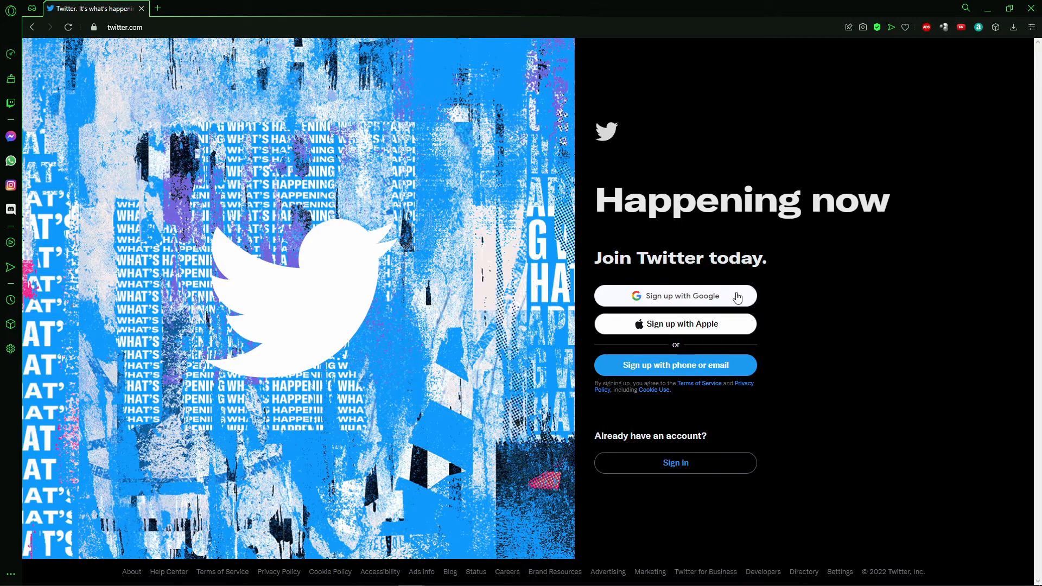
Start Twitter sign-up with Google to reach the empty Month, Day, Year birth date dialog
click(674, 296)
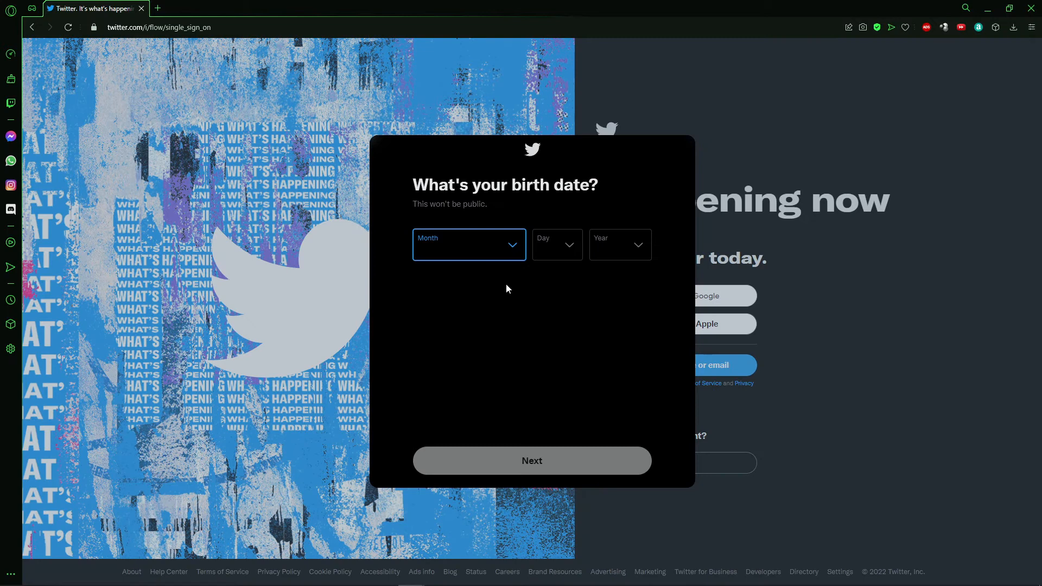
mouse_move(527, 204)
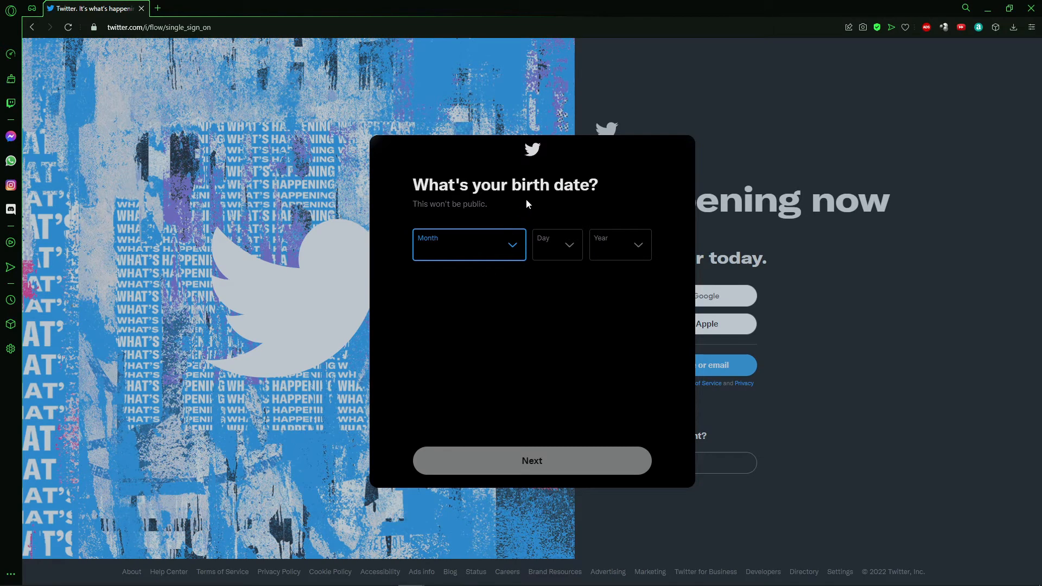
mouse_move(604, 255)
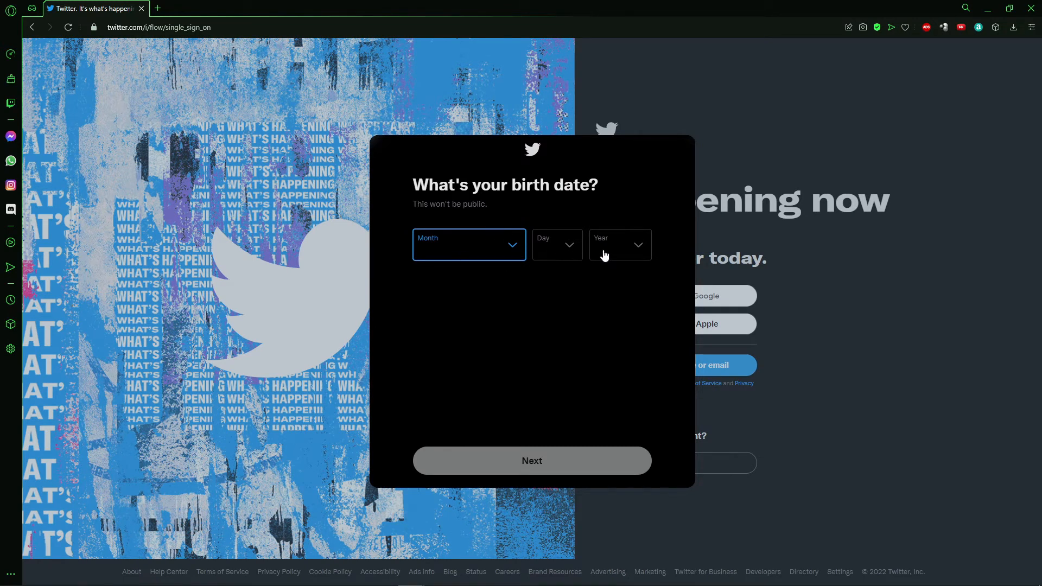
mouse_move(531, 397)
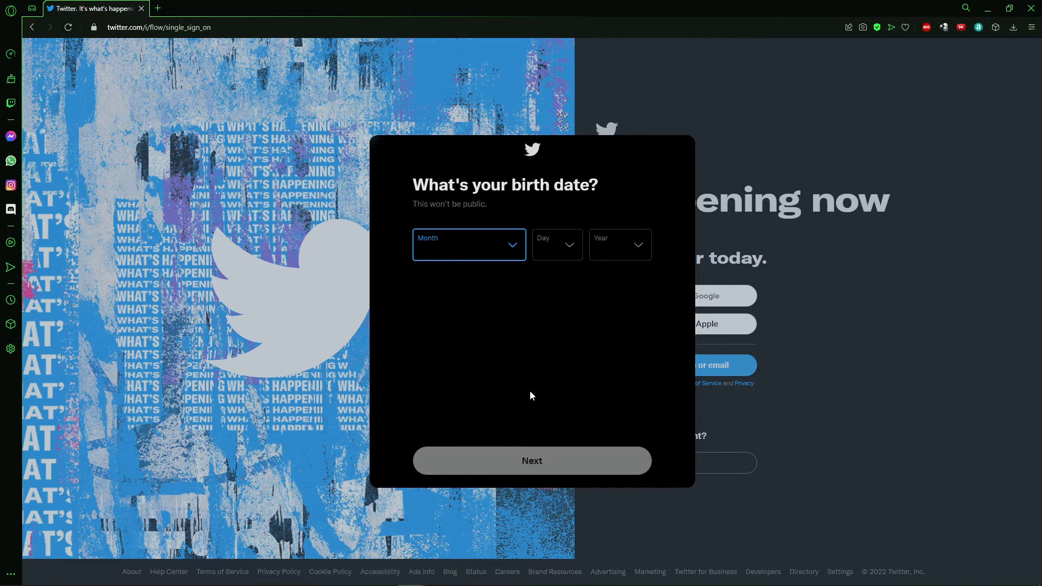
mouse_move(520, 387)
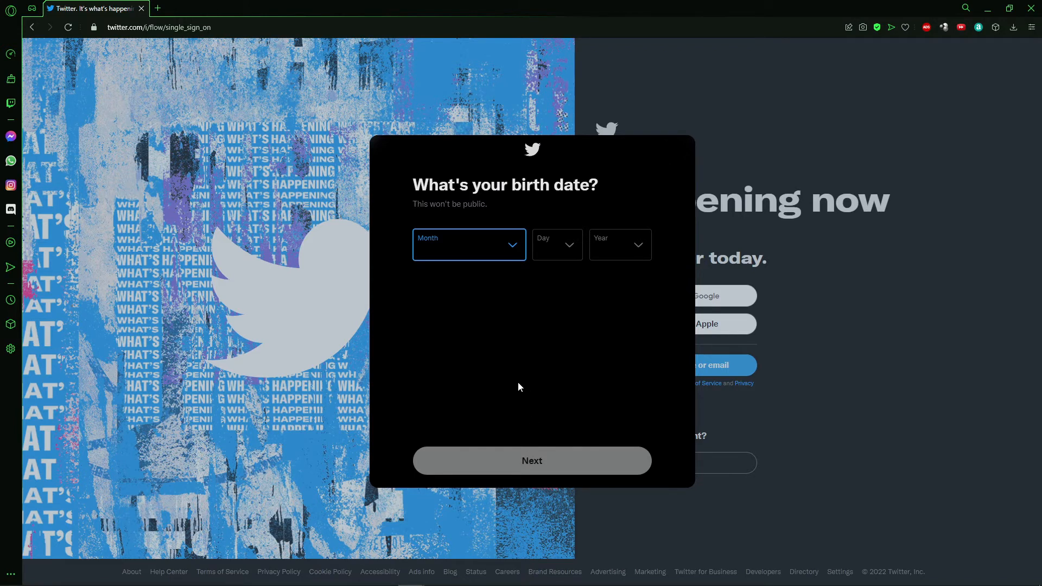
mouse_move(530, 374)
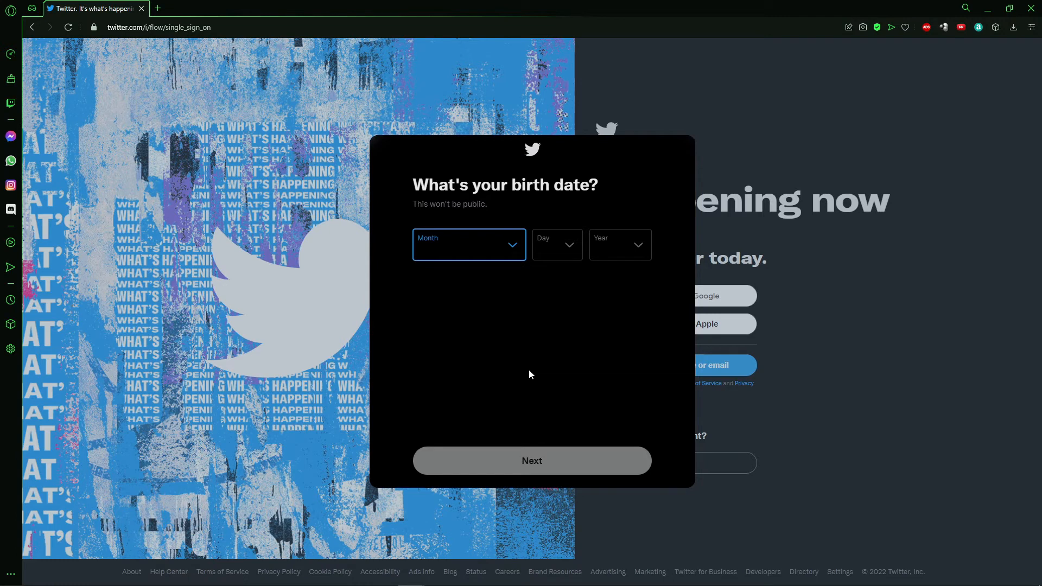